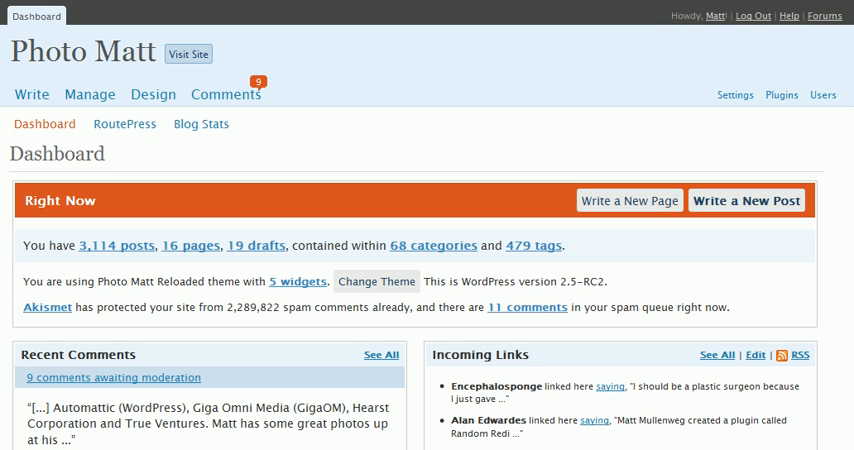
mouse_move(532, 150)
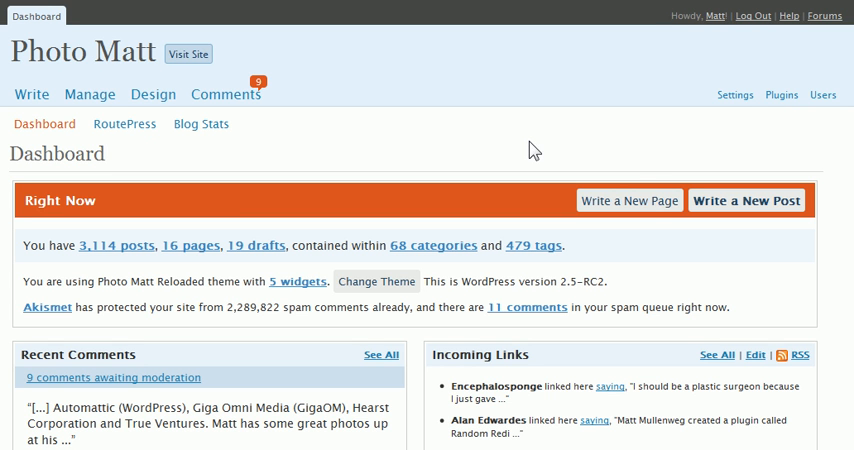
mouse_move(458, 148)
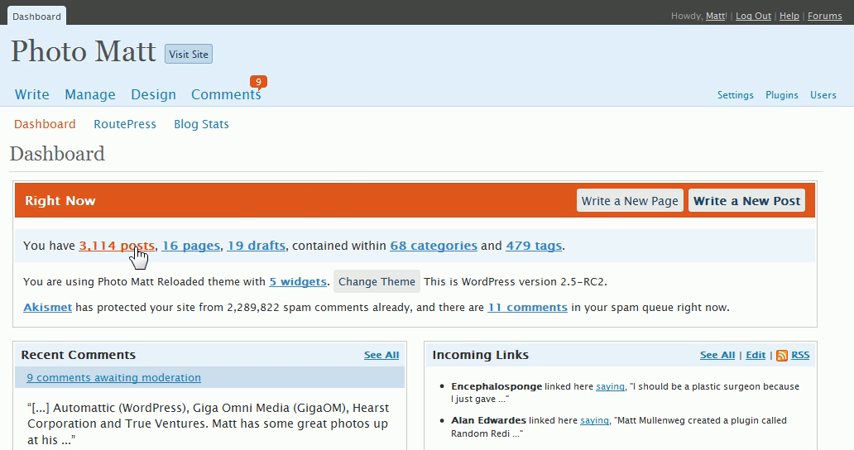
mouse_move(192, 246)
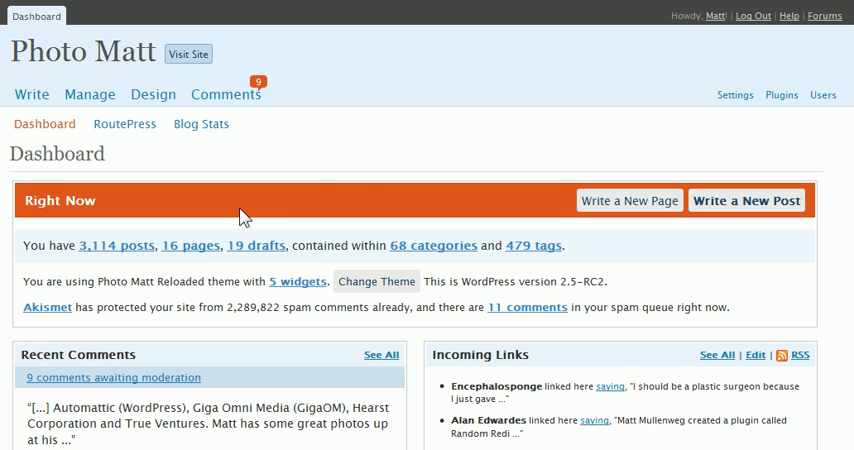
Start a new post and title it '2.5 Demo Post'
scroll("down", 3)
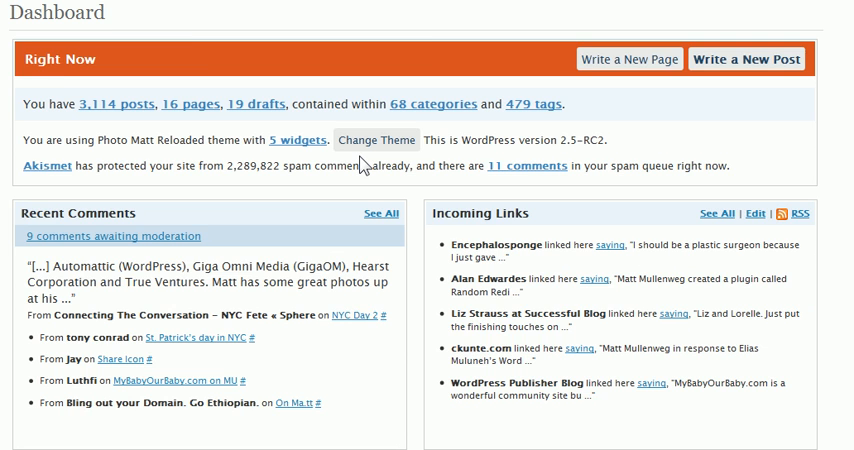
scroll("down", 3)
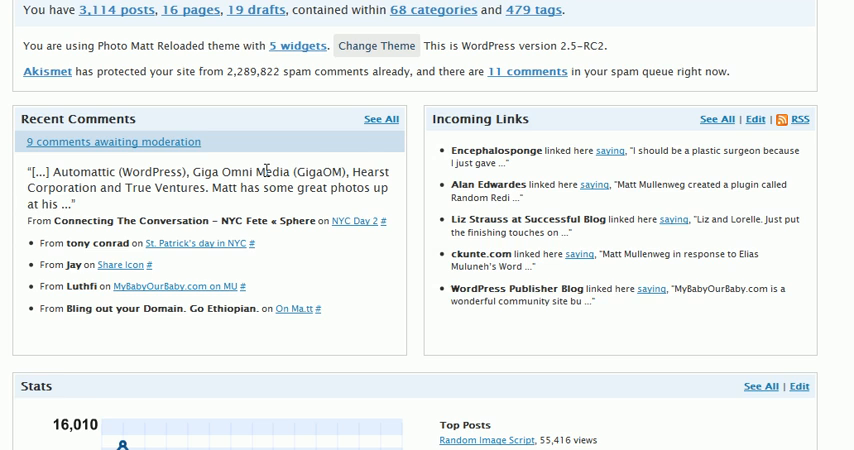
scroll("down", 3)
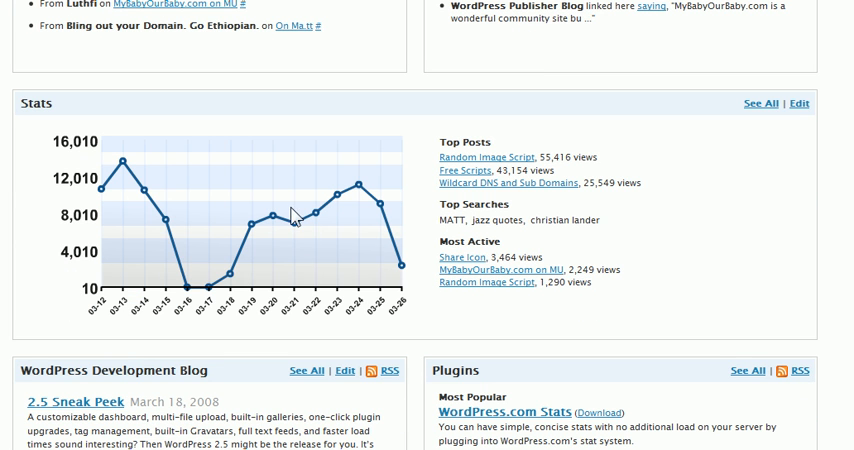
mouse_move(290, 224)
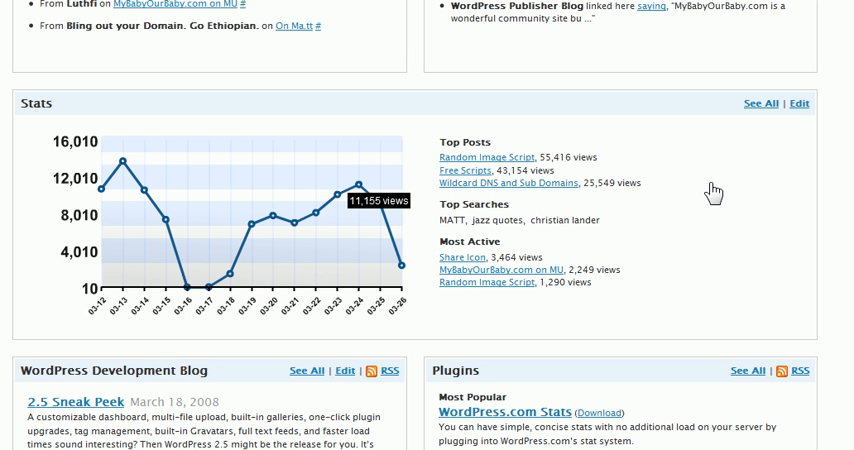
scroll("down", 3)
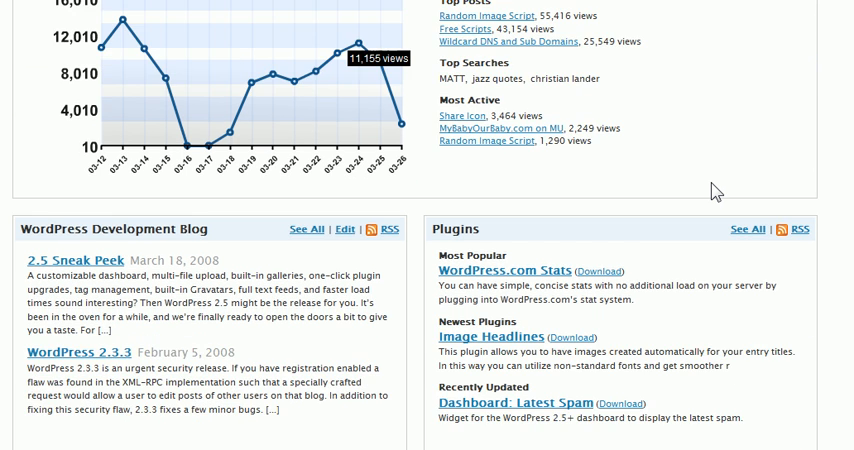
scroll("down", 3)
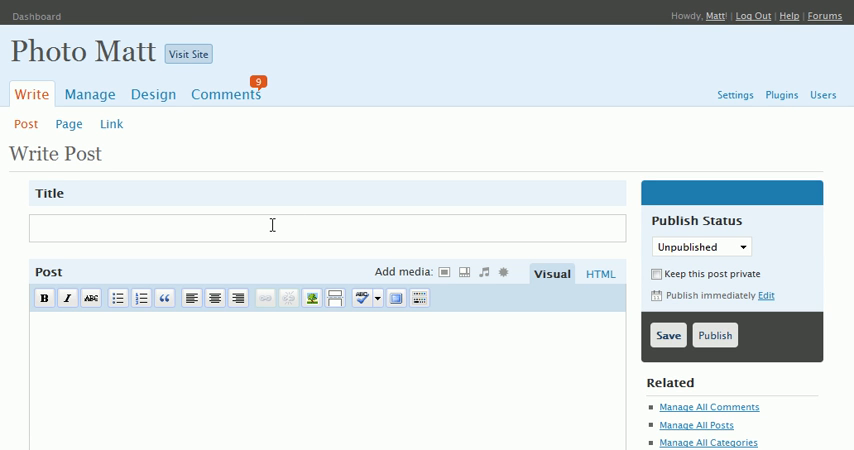
type("2.5 Demo")
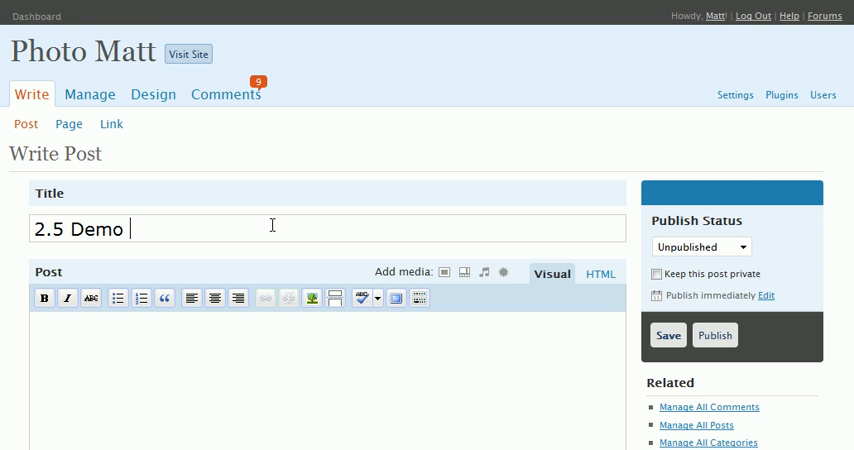
type("Post")
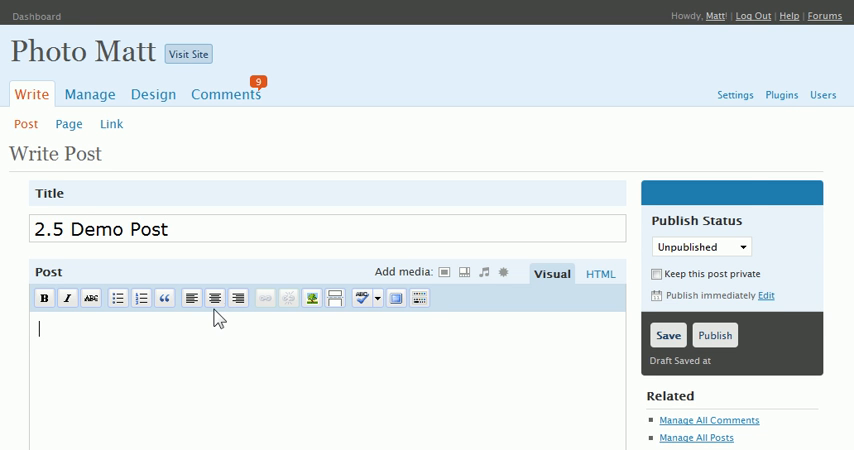
Write the post body 'Here are some pictures of my friends.'
left_click(668, 336)
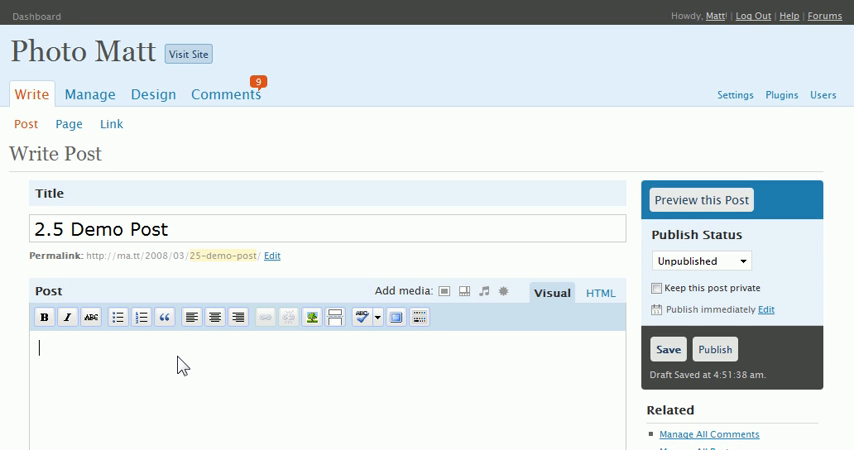
type("Here are so")
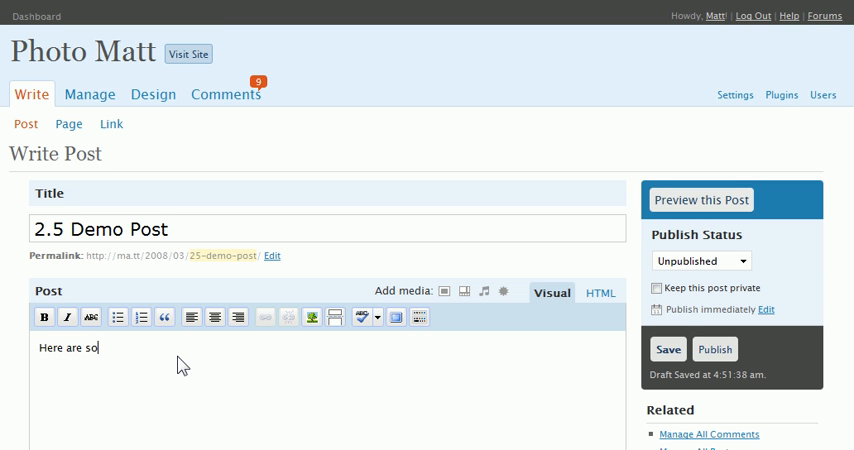
type("me pictures of my fri")
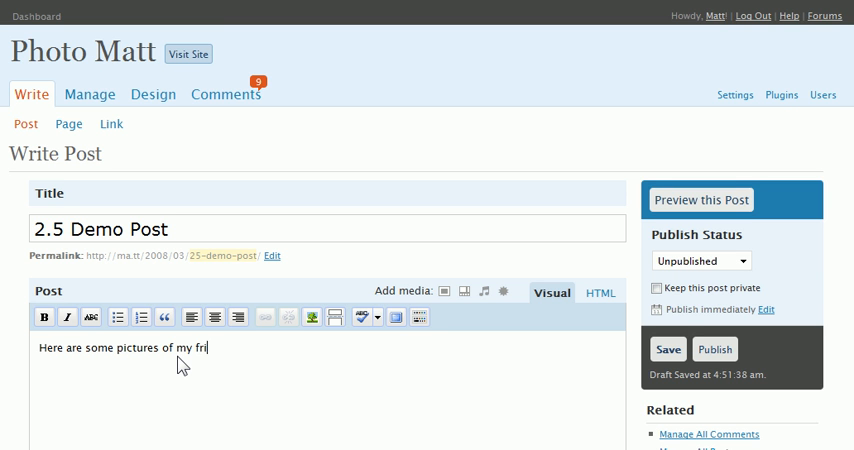
type("ends.")
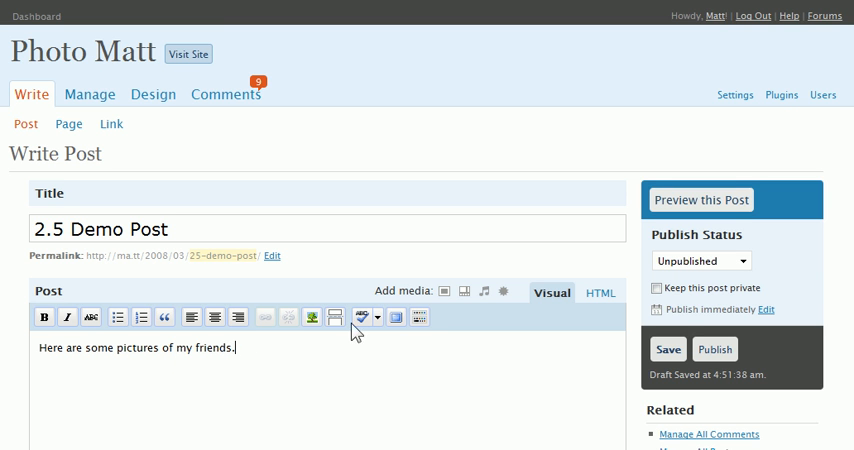
mouse_move(396, 316)
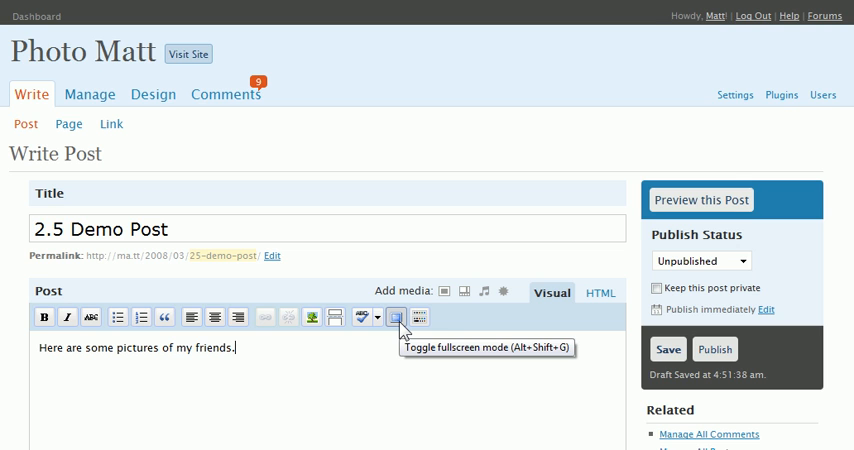
left_click(396, 316)
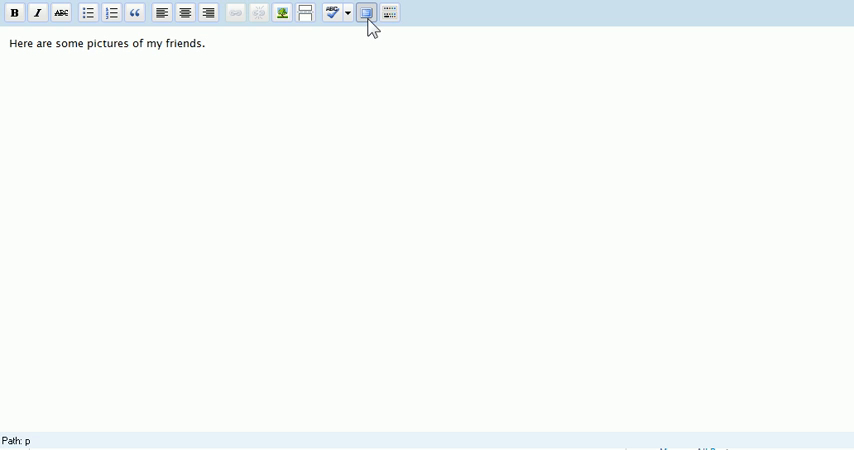
left_click(366, 12)
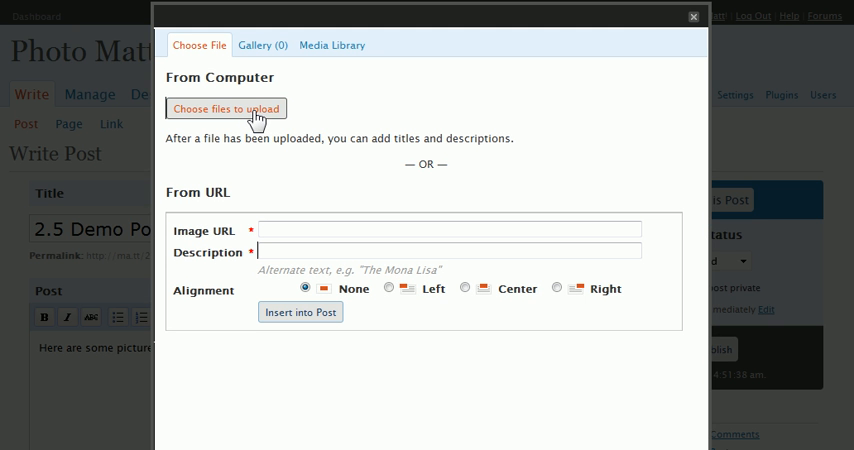
Upload five photos including dsc_06873.jpg from the computer and collapse the photo's details
left_click(228, 108)
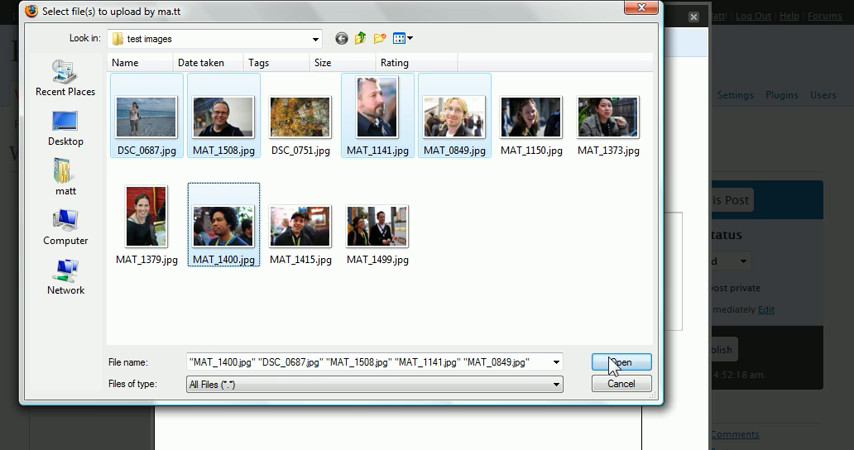
left_click(620, 362)
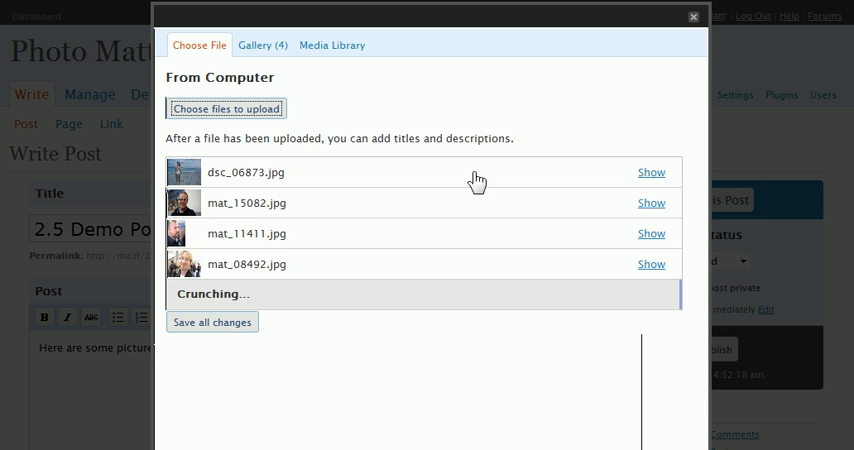
left_click(650, 172)
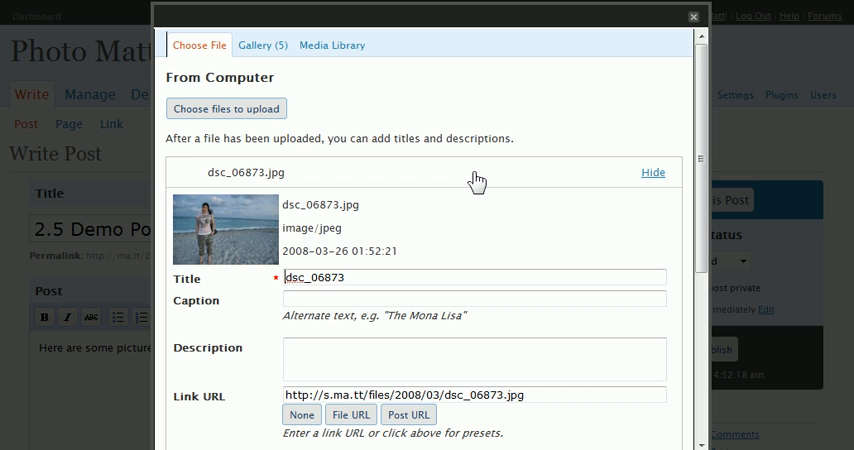
left_click(652, 172)
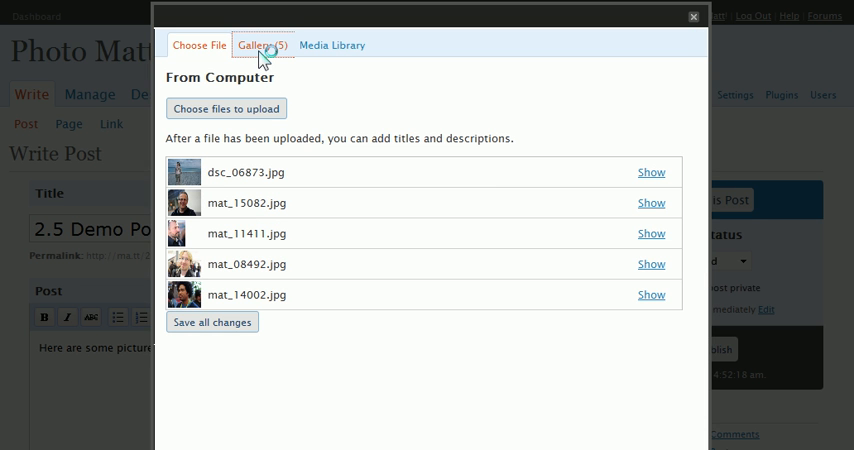
Insert the five-photo [gallery] shortcode below the post's opening sentence
left_click(260, 44)
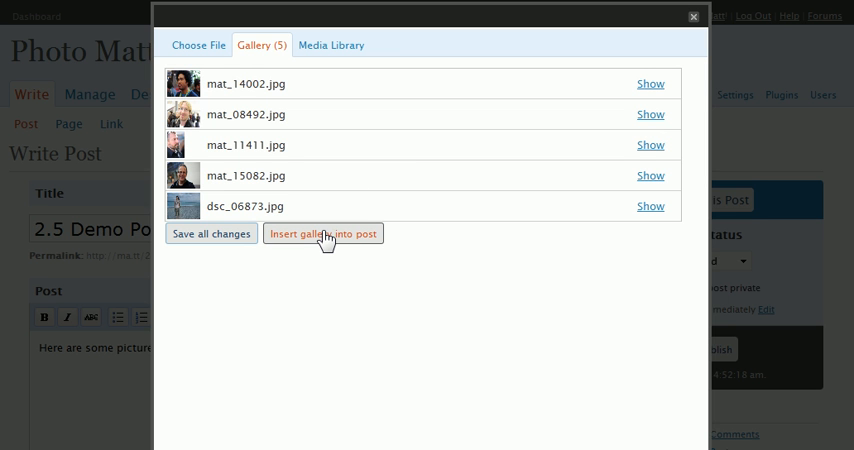
left_click(324, 232)
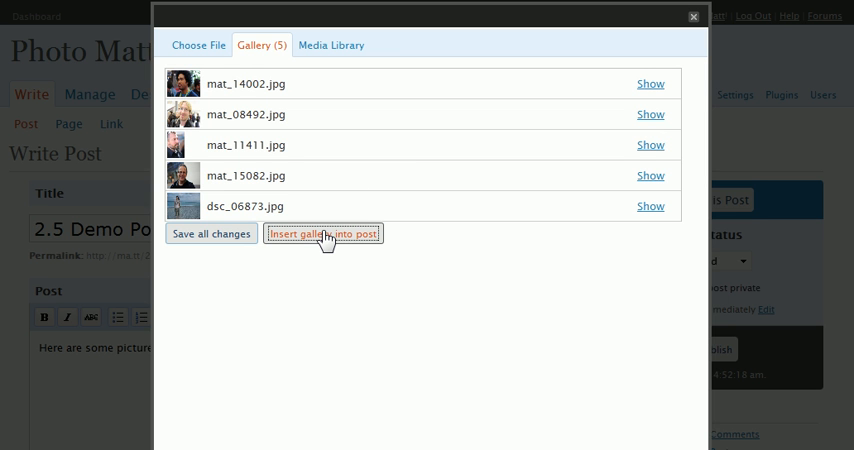
left_click(322, 232)
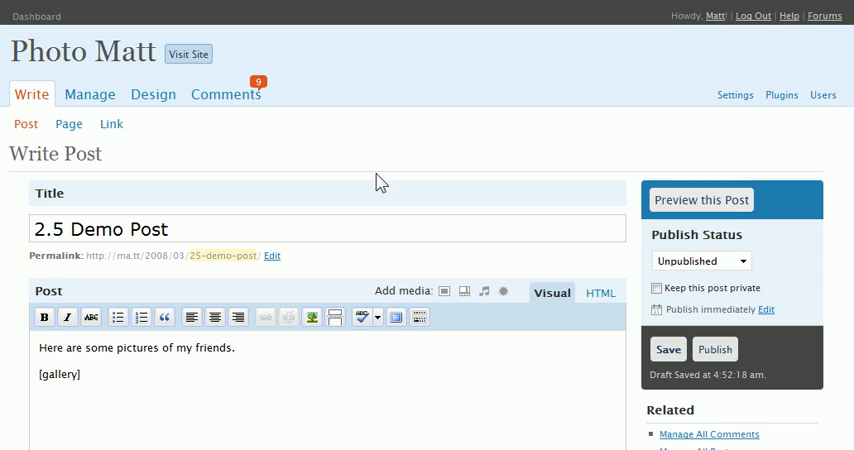
Add the tags 'tagging', 'tags' and 'three tags' to the post
scroll("down", 3)
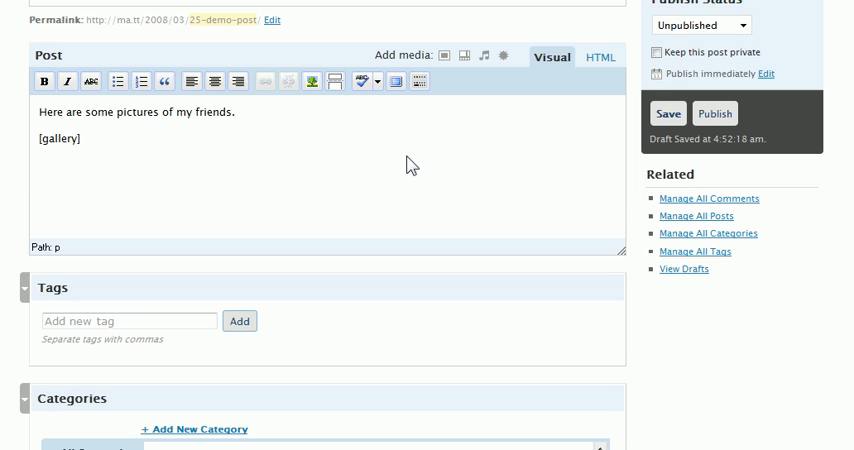
type("tag")
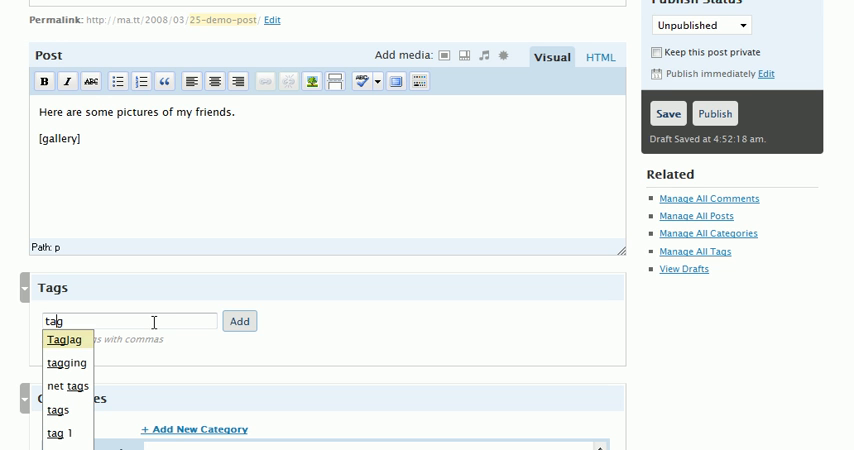
left_click(68, 364)
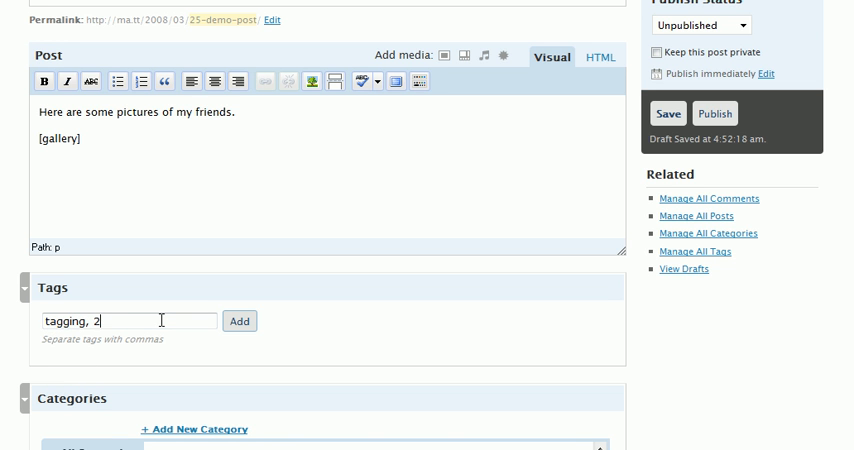
type("tags, three t")
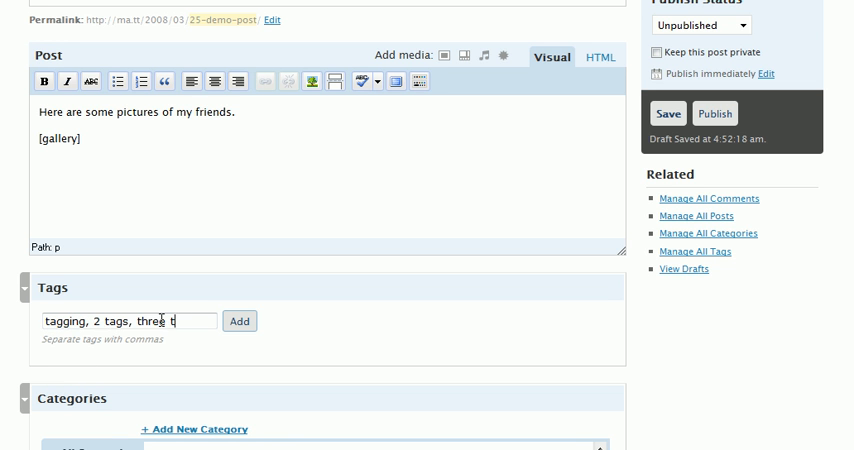
left_click(238, 320)
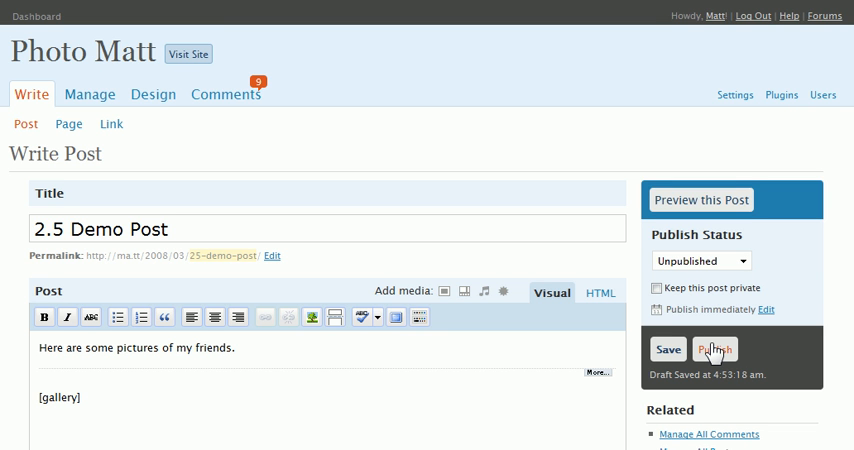
Publish 2.5 Demo Post and view it on the live blog
left_click(716, 348)
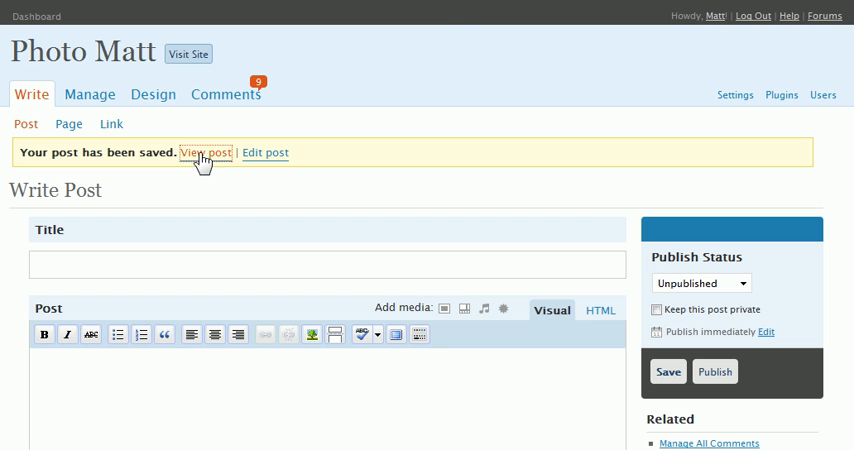
mouse_move(202, 160)
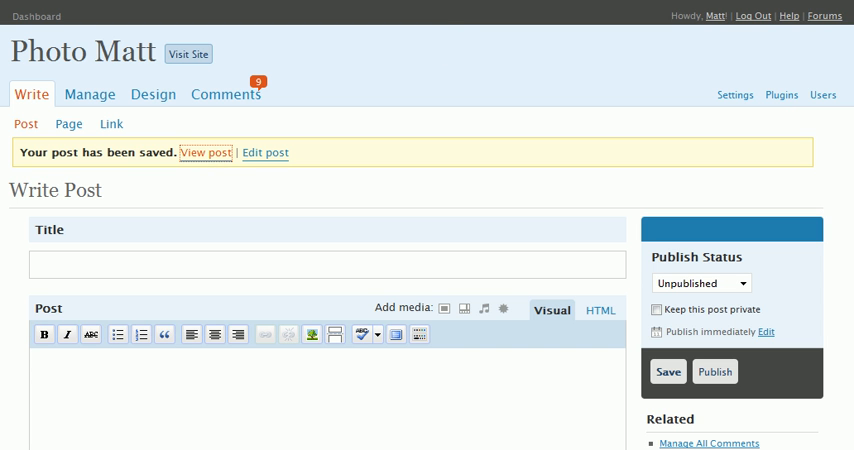
left_click(208, 152)
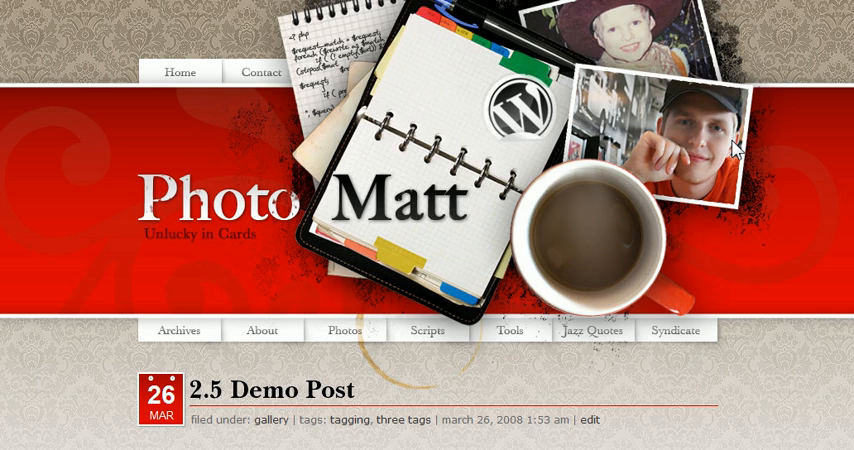
Scroll the live post to see its text and gallery thumbnails
scroll("down", 3)
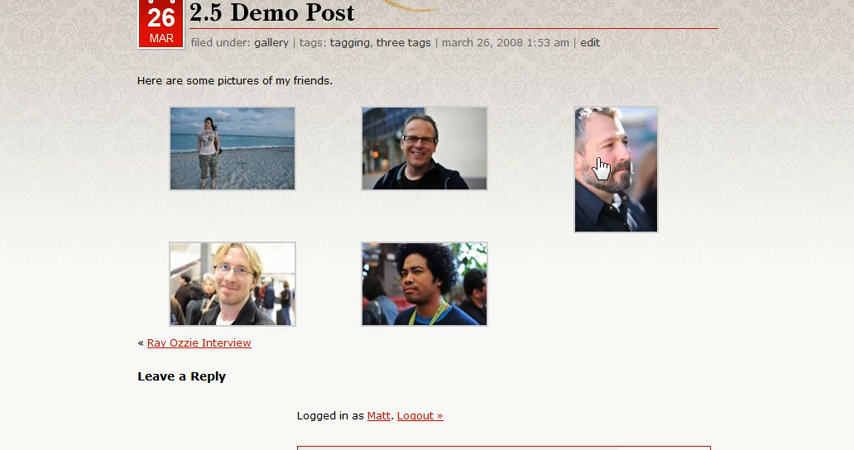
mouse_move(228, 172)
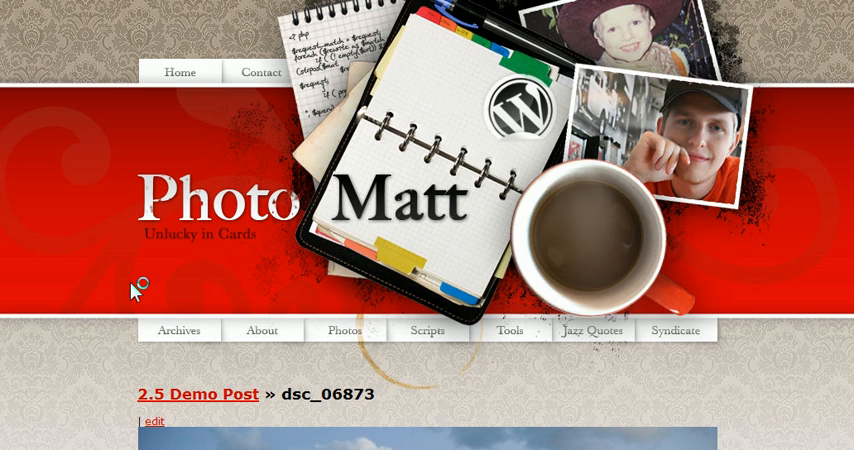
mouse_move(82, 322)
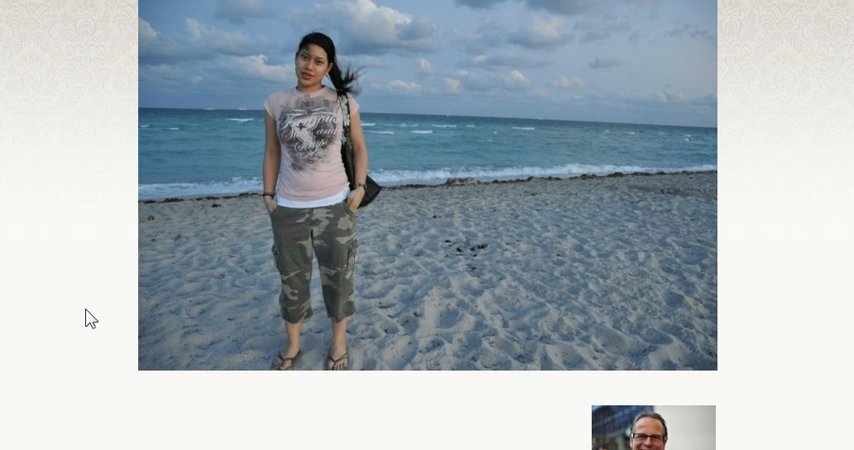
Scroll through the beach photo dsc_06873 attachment page
scroll("down", 3)
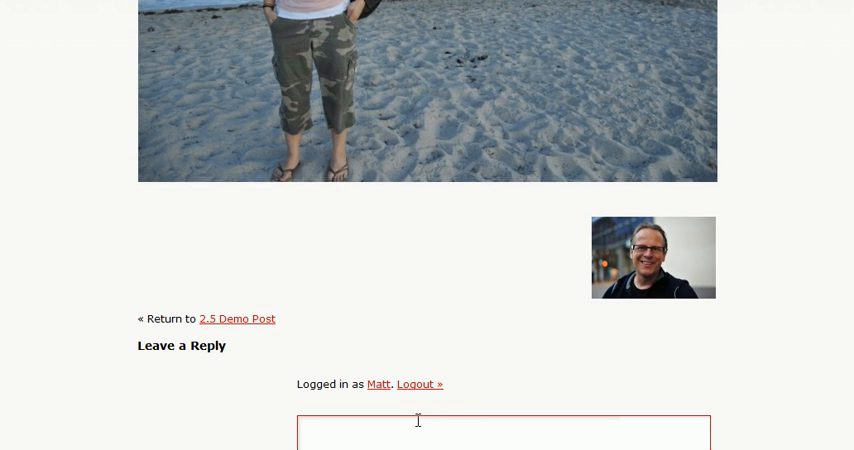
mouse_move(484, 332)
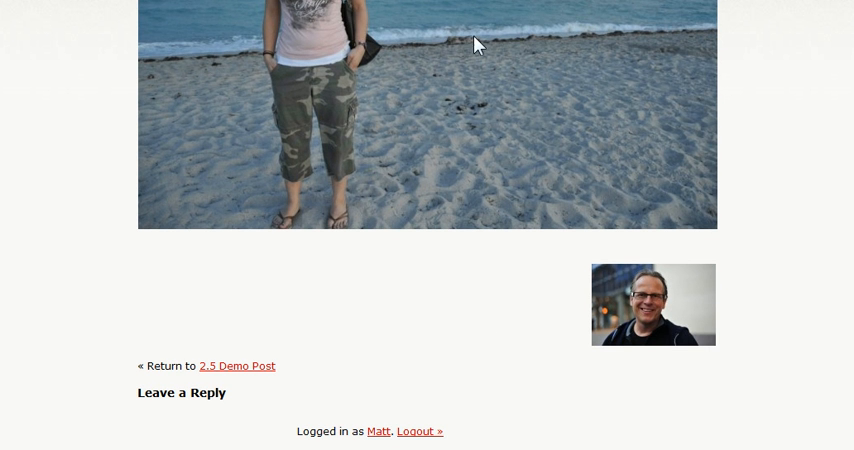
mouse_move(308, 72)
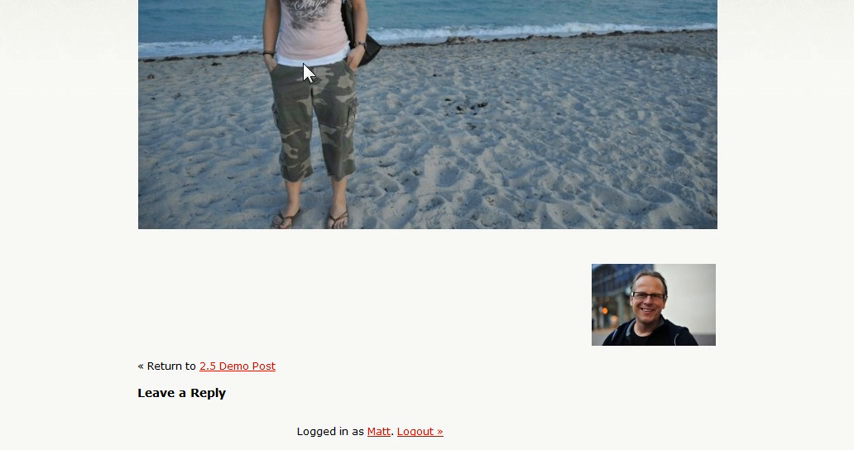
mouse_move(364, 284)
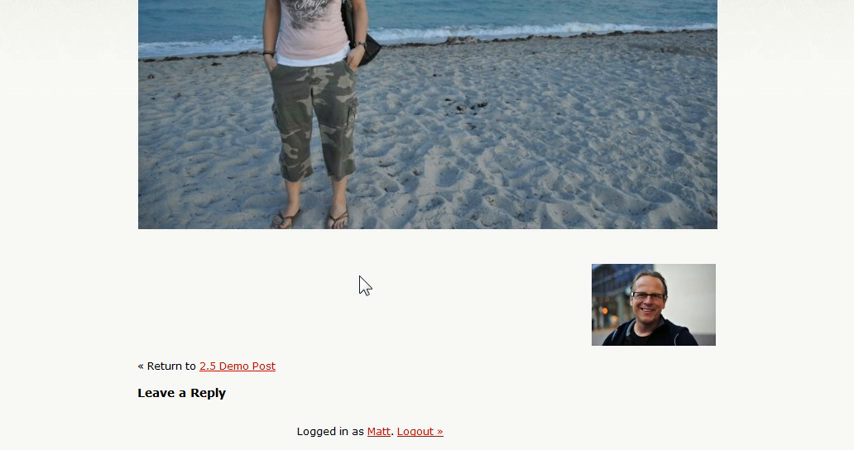
scroll("down", 3)
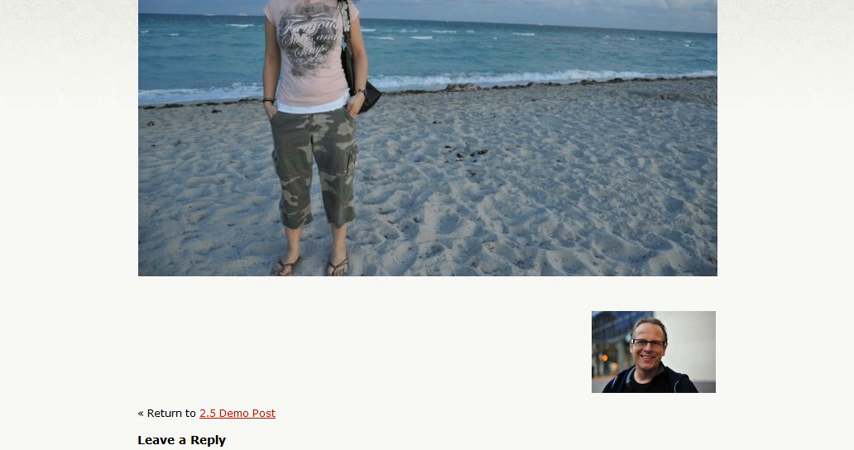